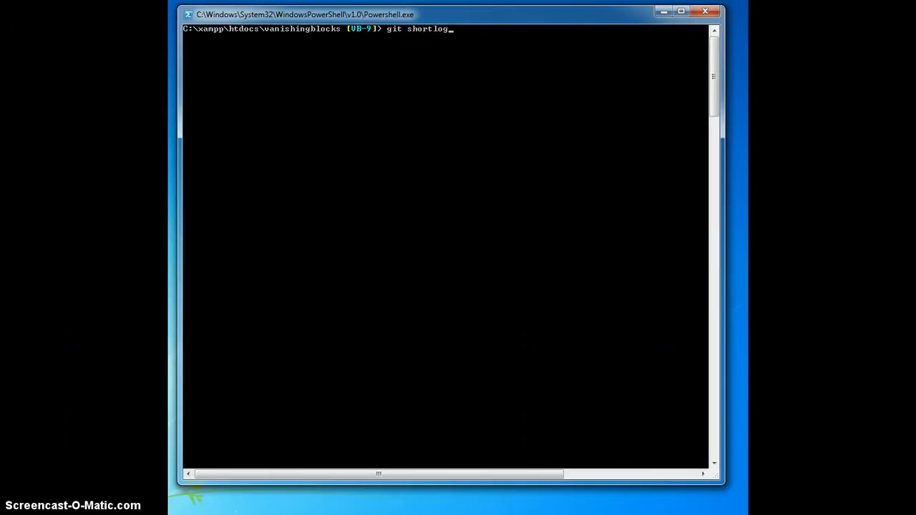
# - Run git shortlog -6 to show the six most recent VB-9 commits
pyautogui.write(' -6')
pyautogui.press('Return')
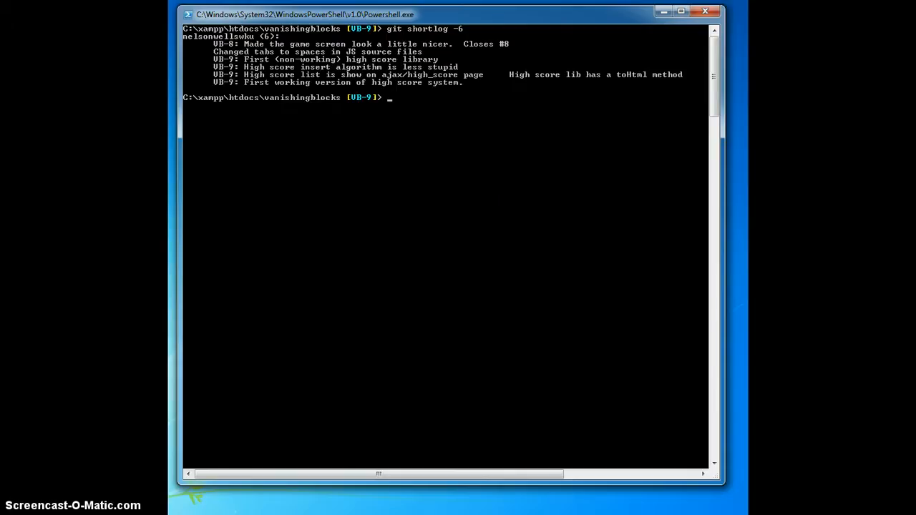
# - Run git branch -avv to show VB-9, master and nodejs with their tracking remotes
pyautogui.write('git br')
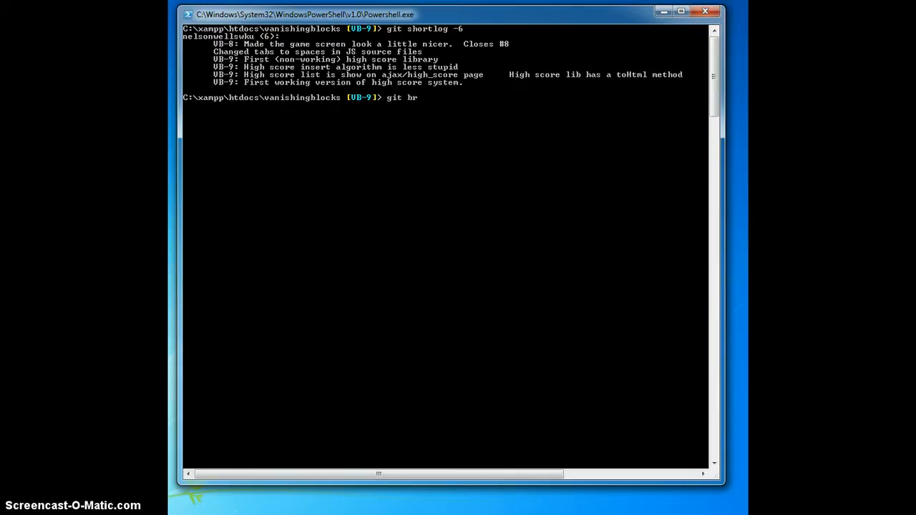
pyautogui.press('Return')
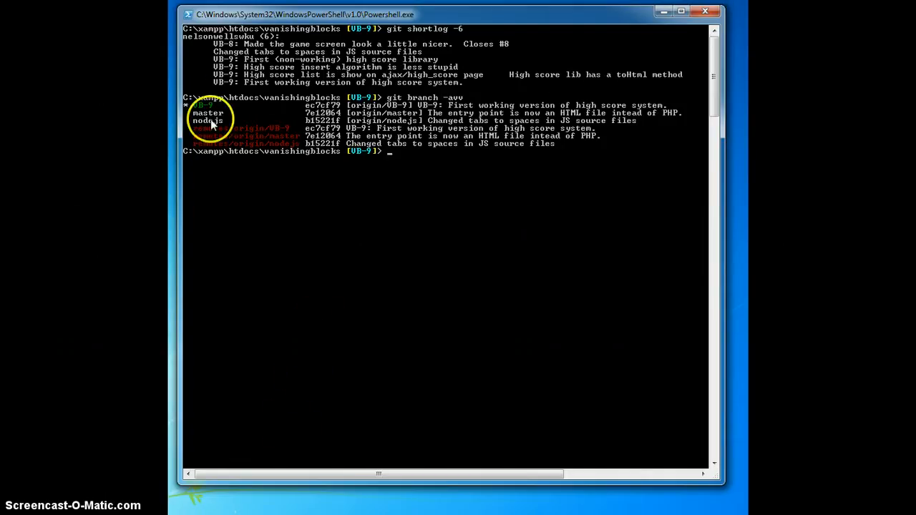
pyautogui.moveTo(211, 128)
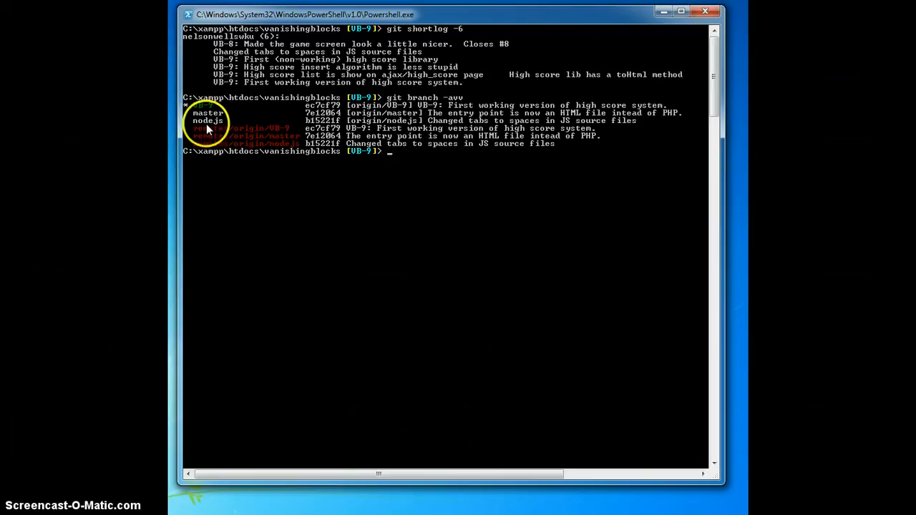
pyautogui.moveTo(347, 221)
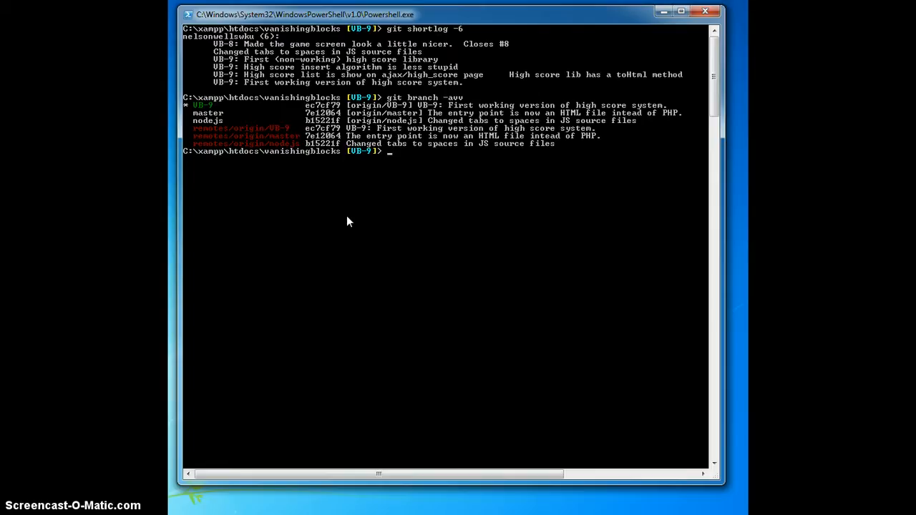
# - Create and check out the branch vb-9-rebase with git checkout -b
pyautogui.write('git chec')
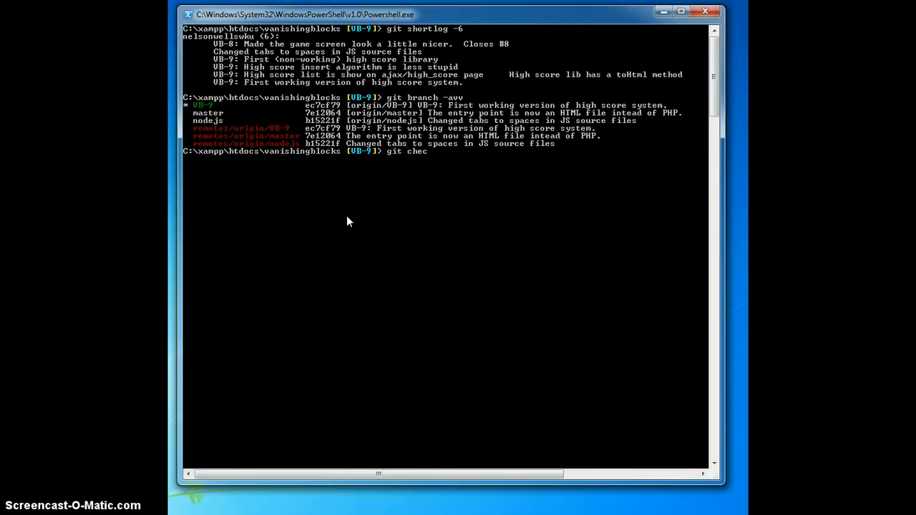
pyautogui.write('kout -b')
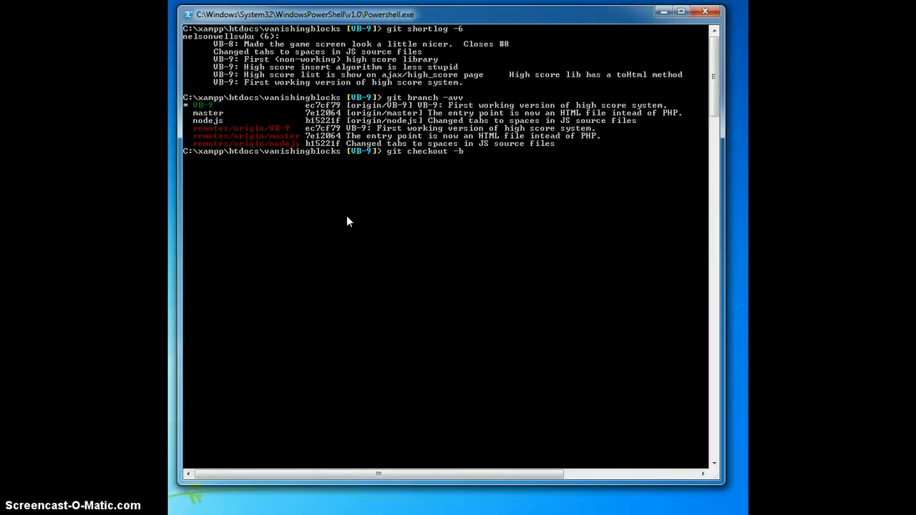
pyautogui.write('vb-9-')
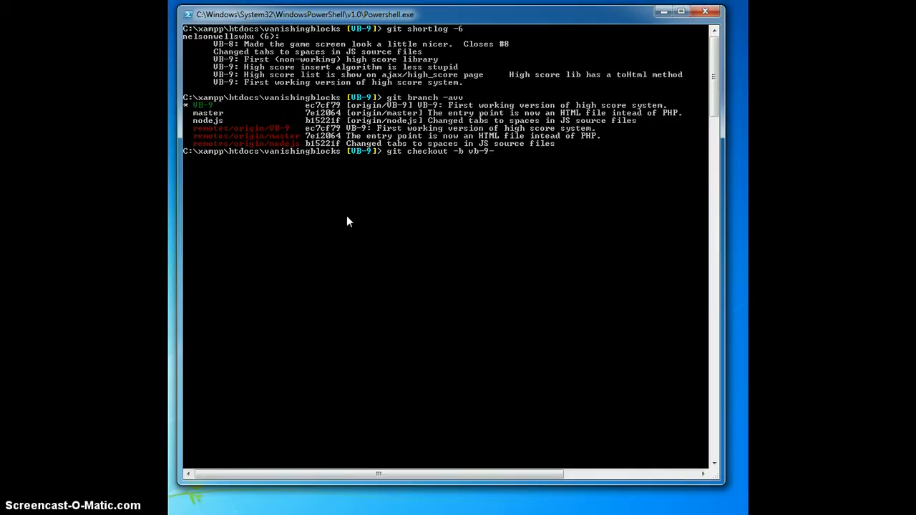
pyautogui.press('Return')
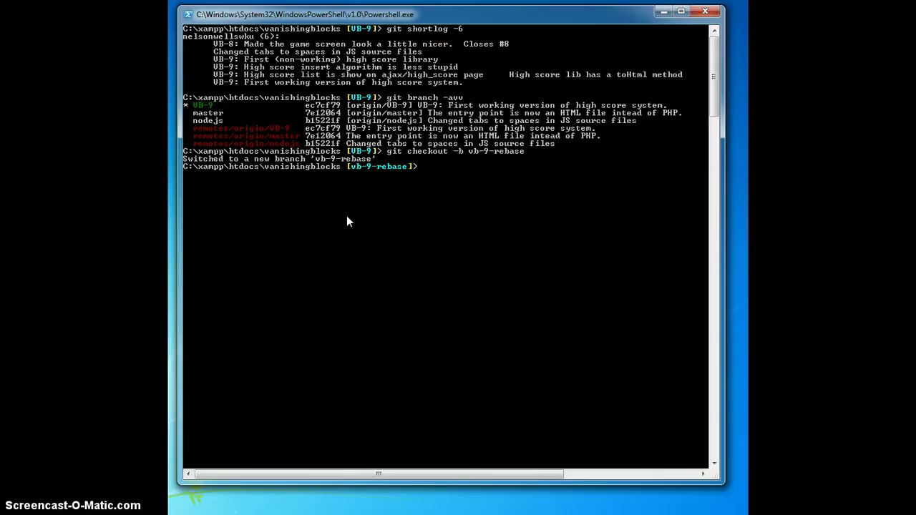
pyautogui.write('git')
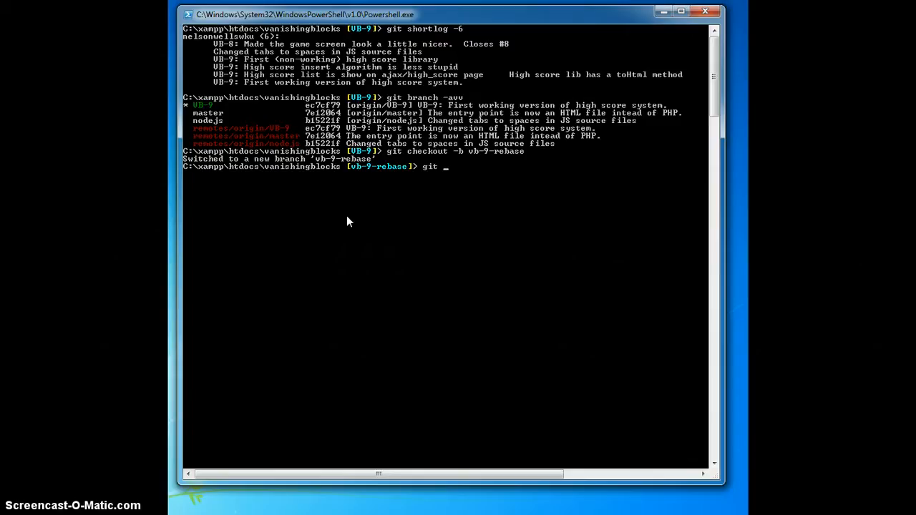
# - Run git rebase -i HEAD~6, opening the six-commit todo list in Notepad
pyautogui.write('rebase')
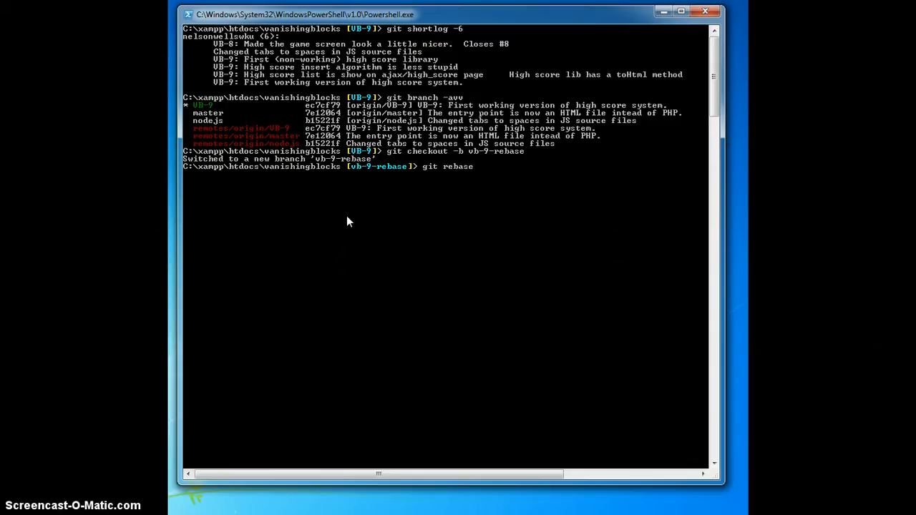
pyautogui.write('-i')
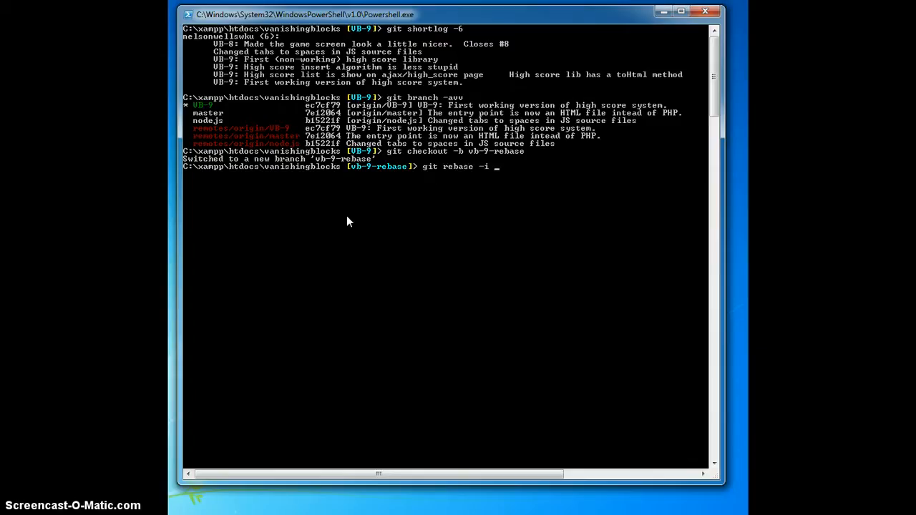
pyautogui.write('HEAD~6')
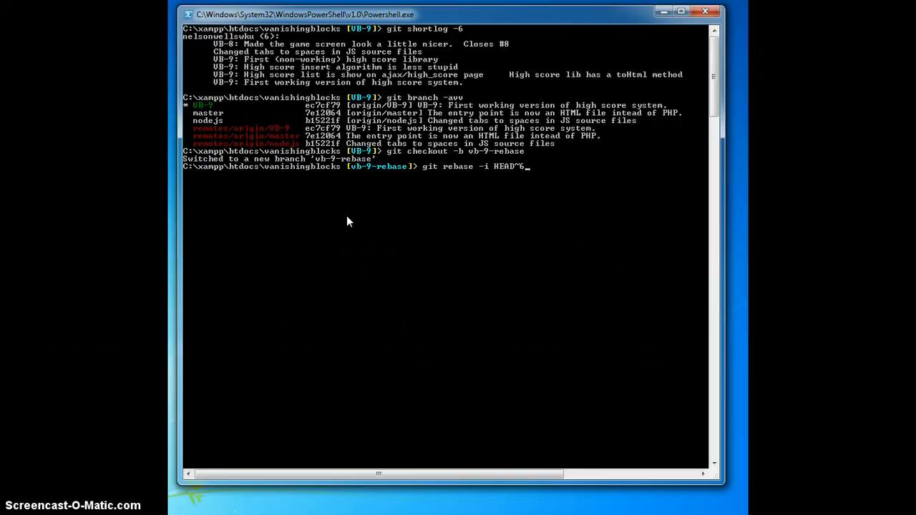
pyautogui.press('Return')
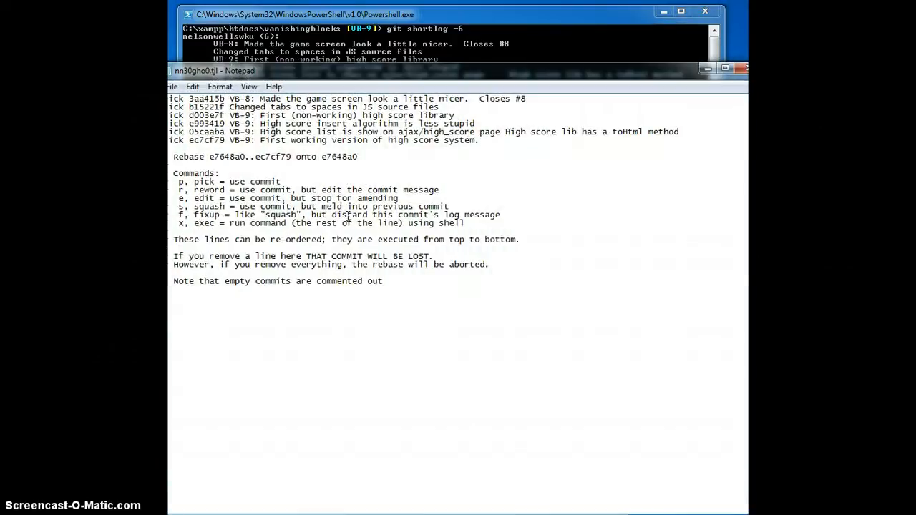
pyautogui.moveTo(351, 75)
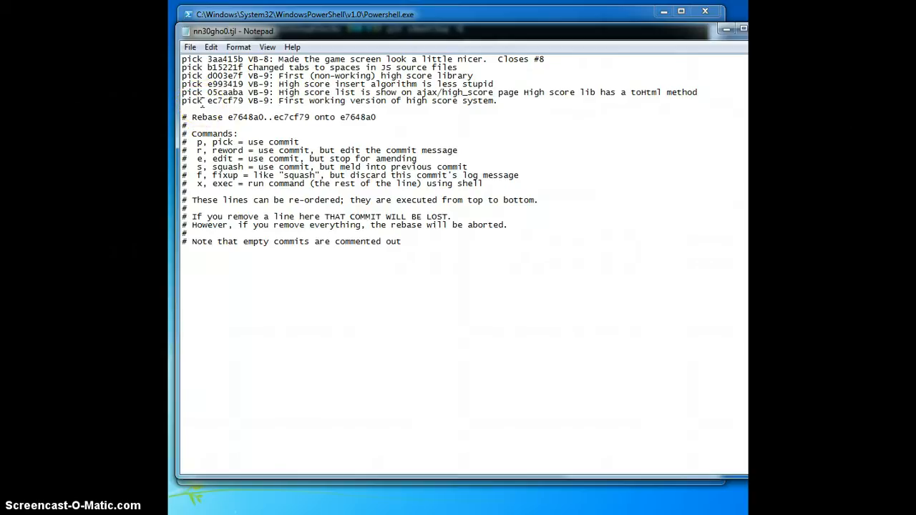
pyautogui.doubleClick(191, 100)
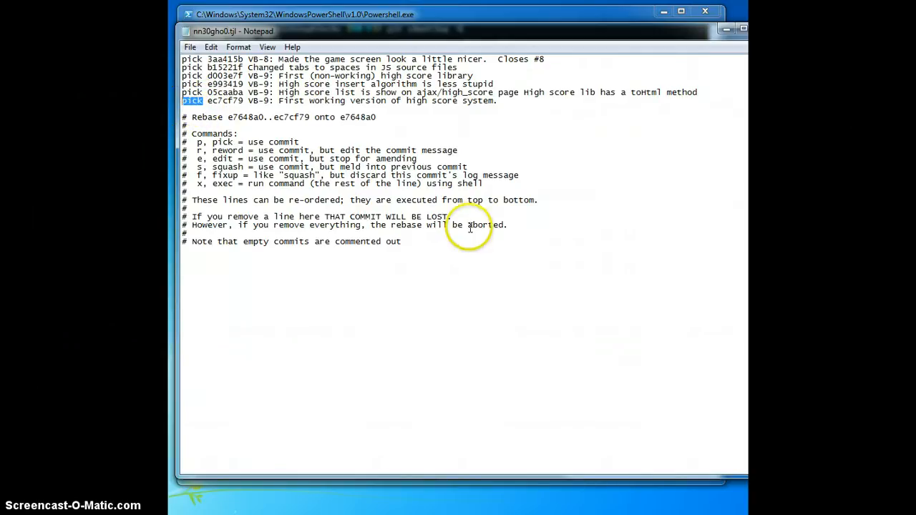
pyautogui.moveTo(537, 257)
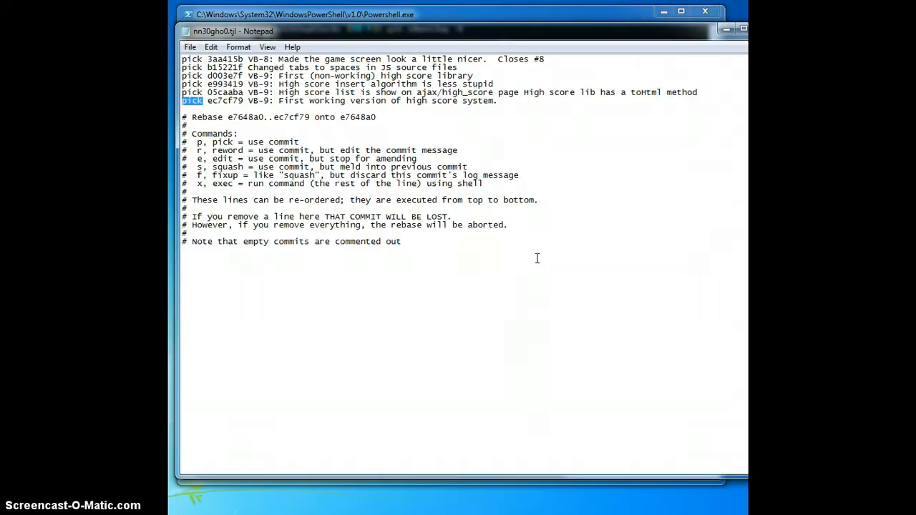
# - Change pick to s on the todo lines e993419, 05caaba and ec7cf79
pyautogui.write('s')
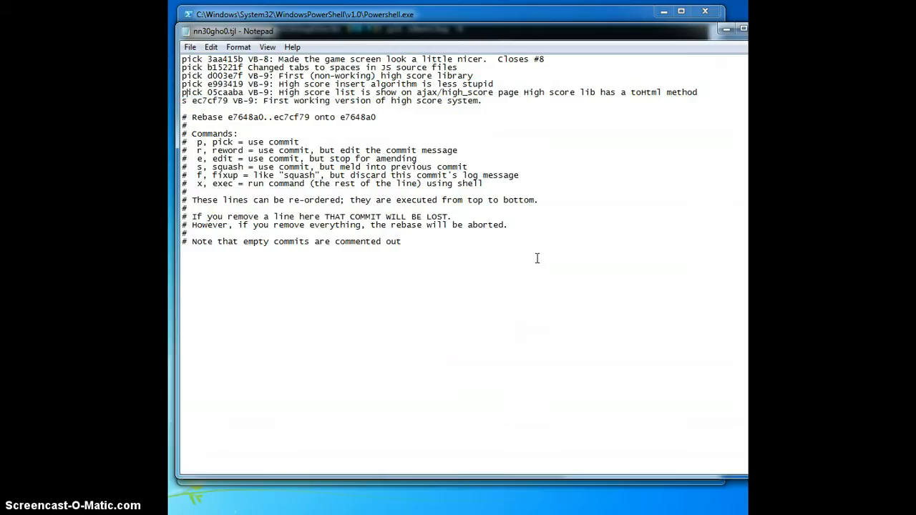
pyautogui.doubleClick(192, 92)
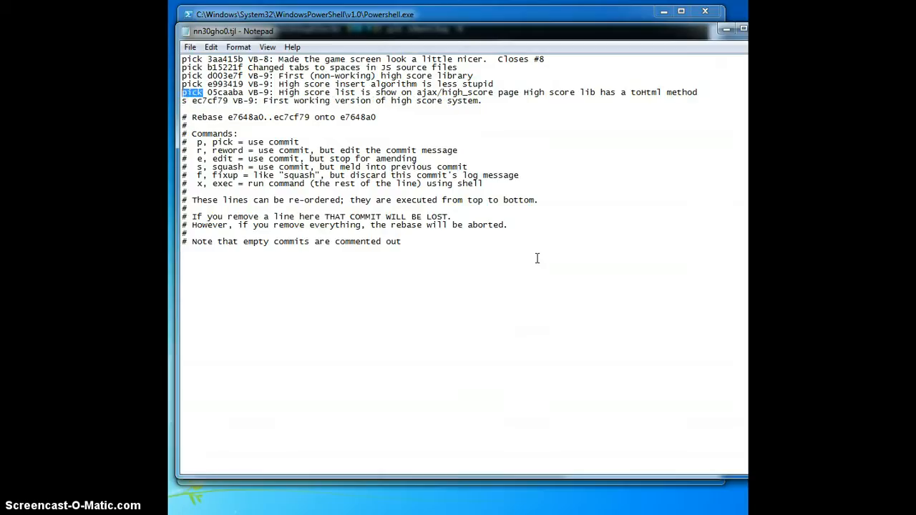
pyautogui.write('s')
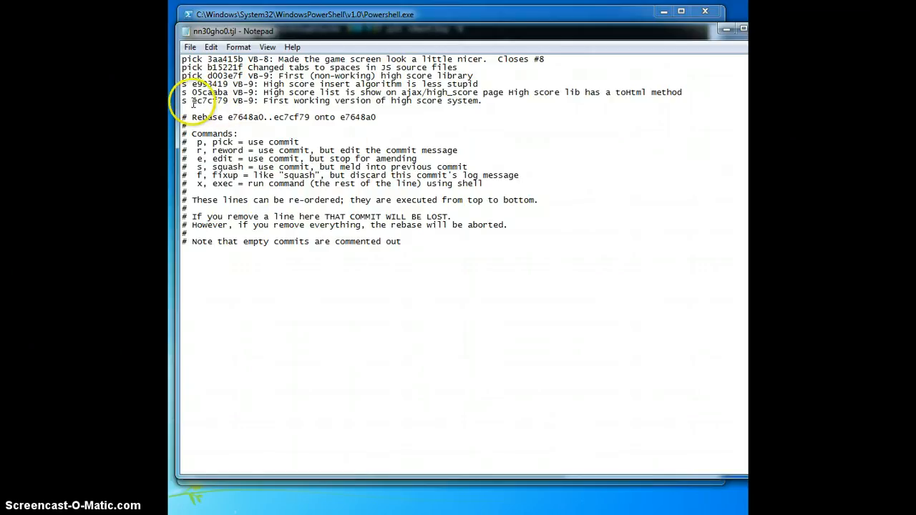
pyautogui.doubleClick(198, 101)
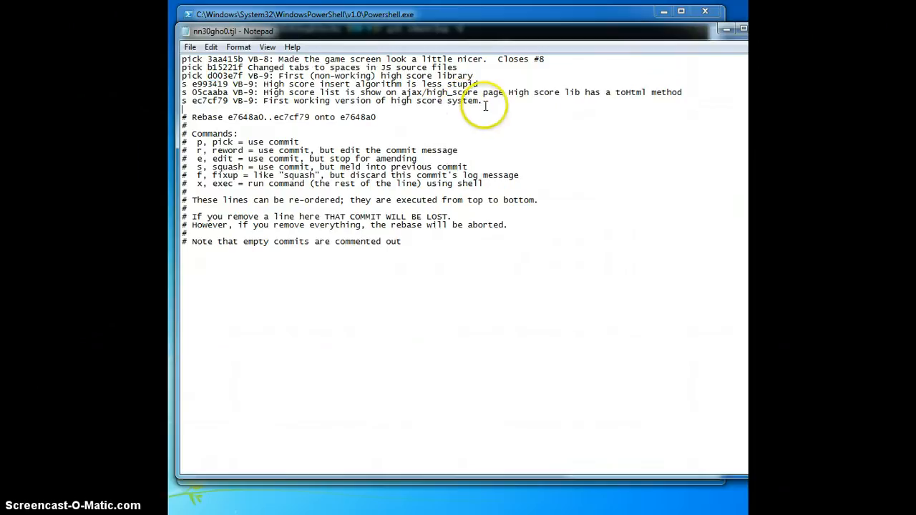
pyautogui.moveTo(492, 135)
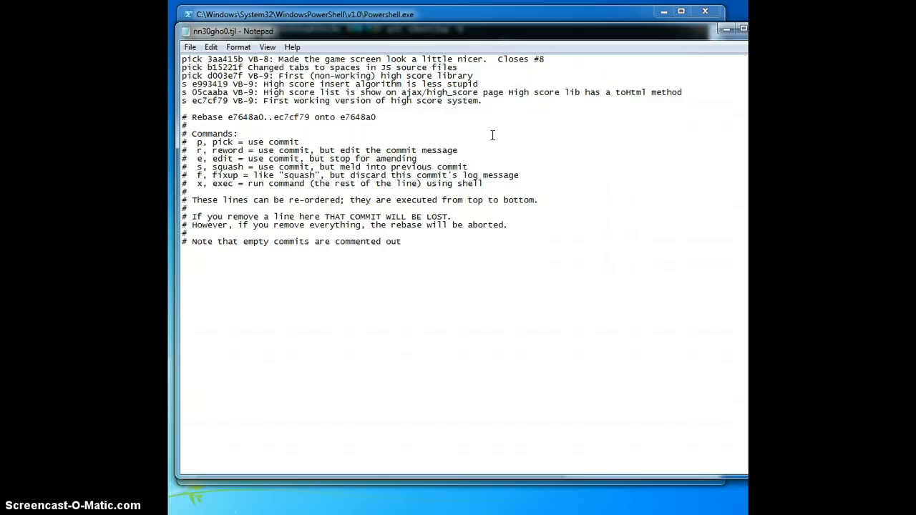
# - Save the three-pick, three-squash rebase todo list from Notepad's File menu
pyautogui.click(189, 46)
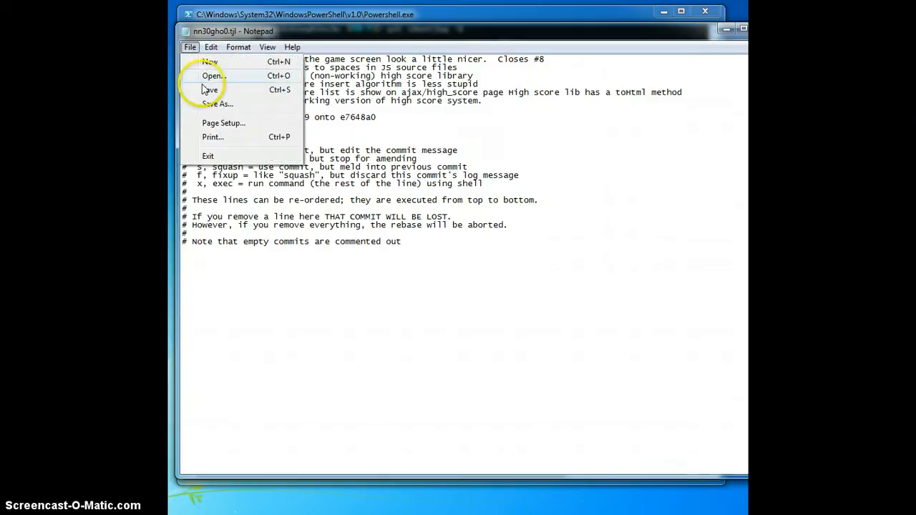
pyautogui.moveTo(207, 117)
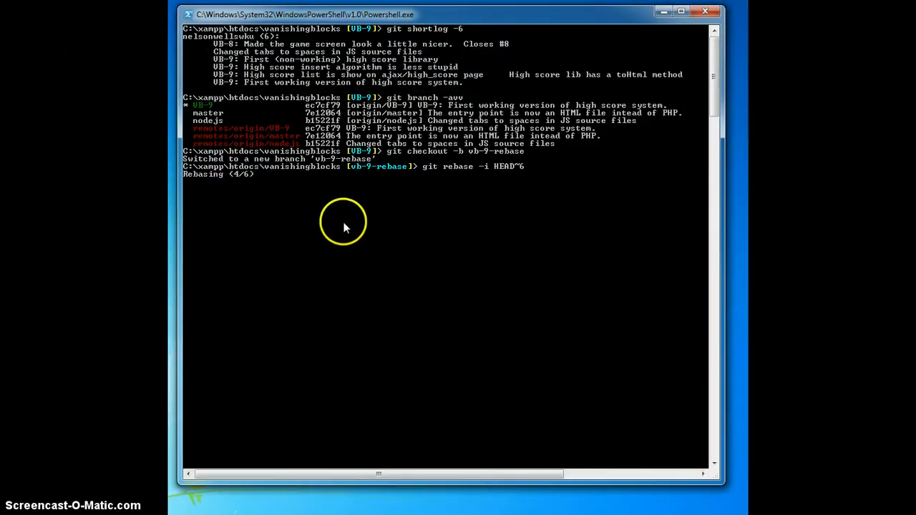
pyautogui.moveTo(211, 181)
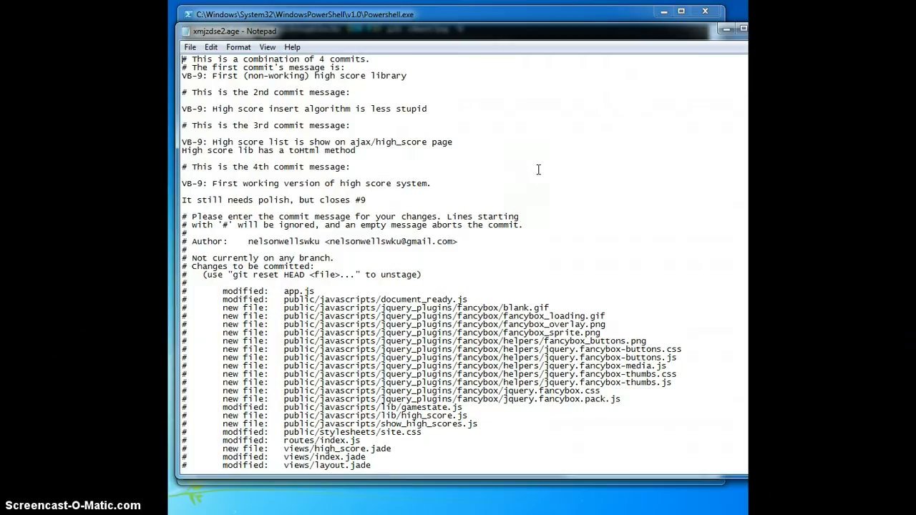
pyautogui.moveTo(541, 177)
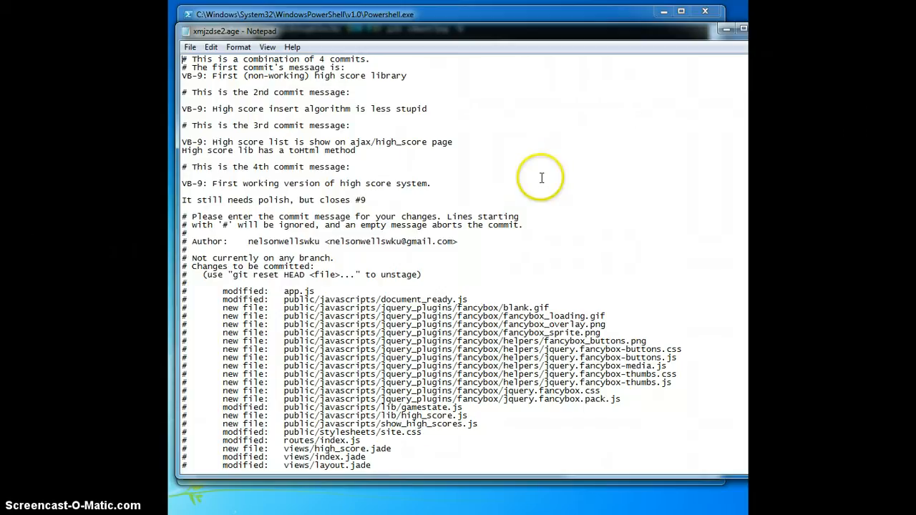
pyautogui.moveTo(261, 80)
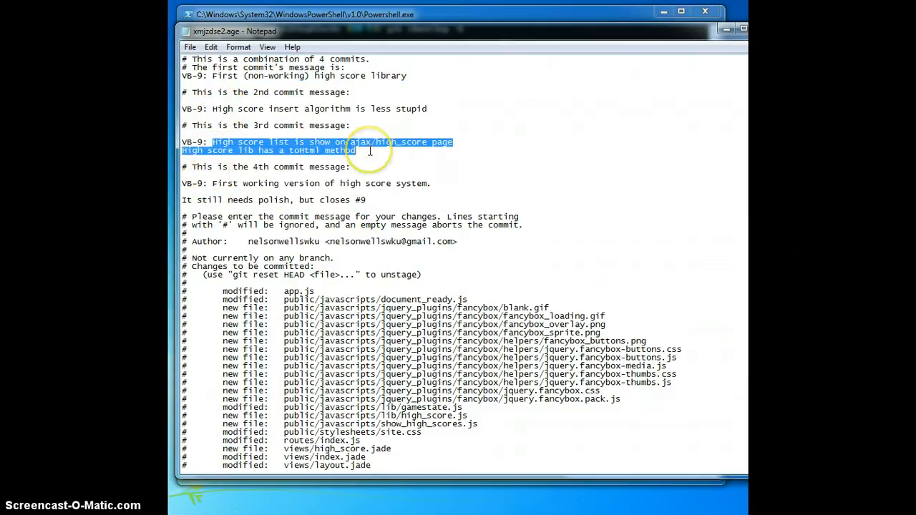
# - Delete the first three commit messages, keeping the fourth ending 'closes #9'
pyautogui.moveTo(370, 150); pyautogui.dragTo(208, 80)
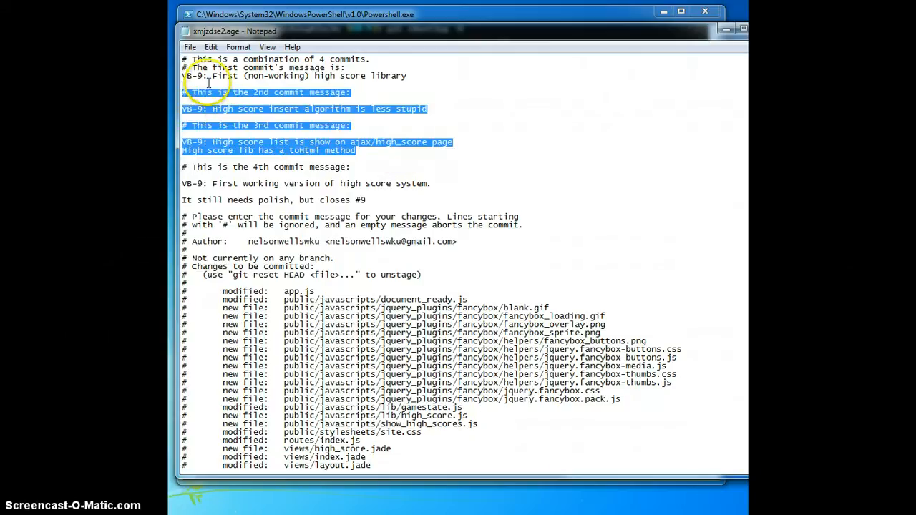
pyautogui.press('Delete')
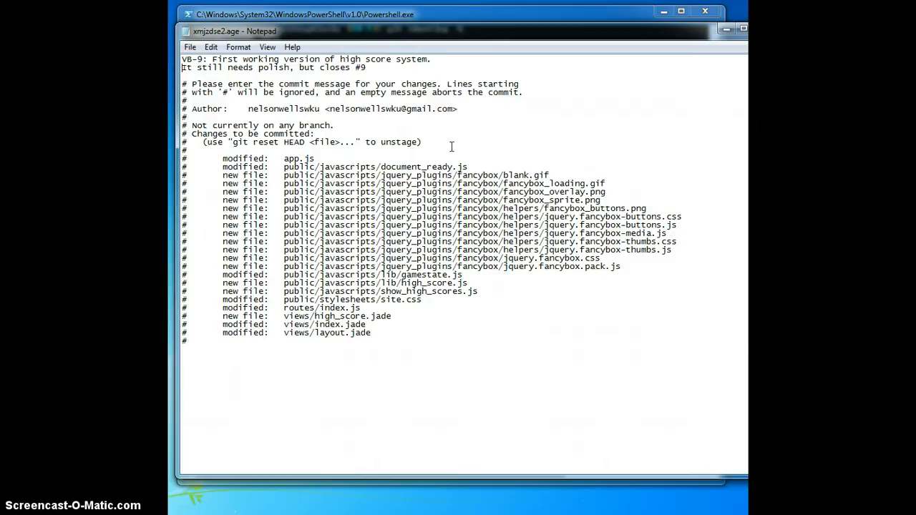
# - Save the trimmed two-line commit message from Notepad's File menu
pyautogui.click(189, 47)
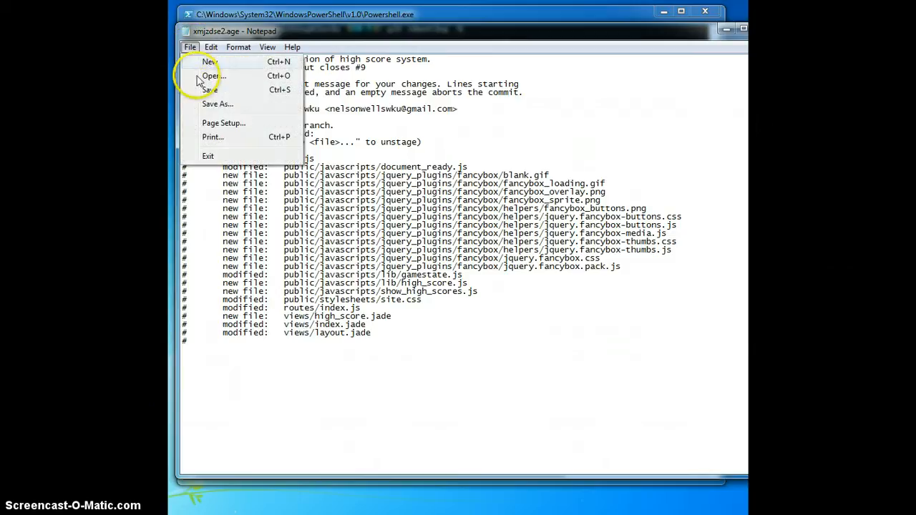
pyautogui.moveTo(215, 128)
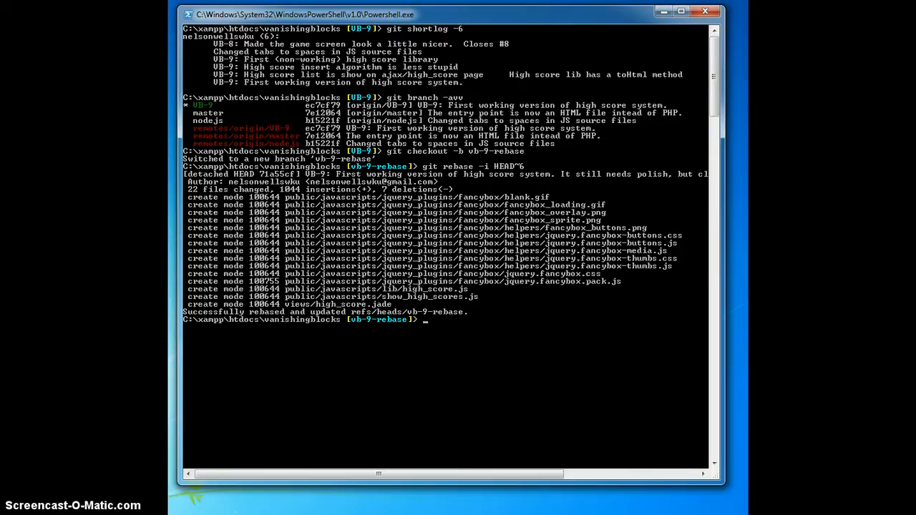
# - Run git diff VB-9 vb-9-rebase and confirm it prints no differences
pyautogui.write('git di')
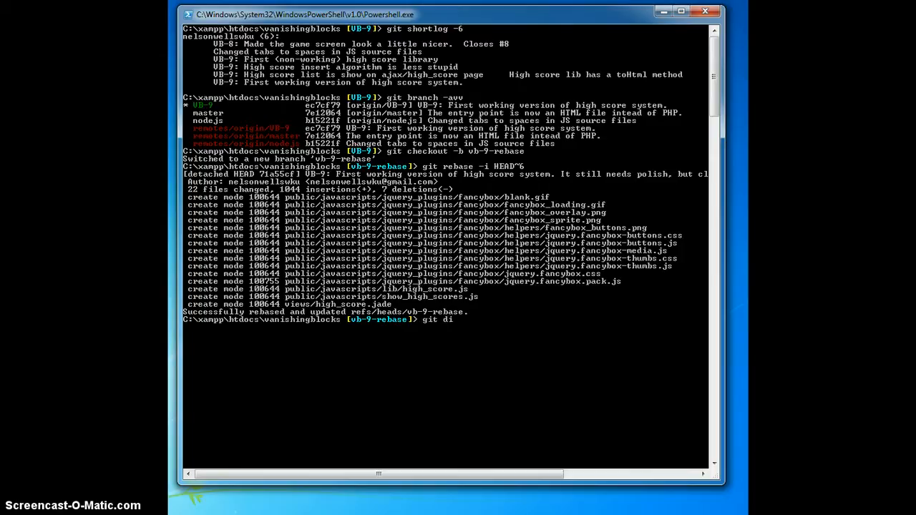
pyautogui.write('ff')
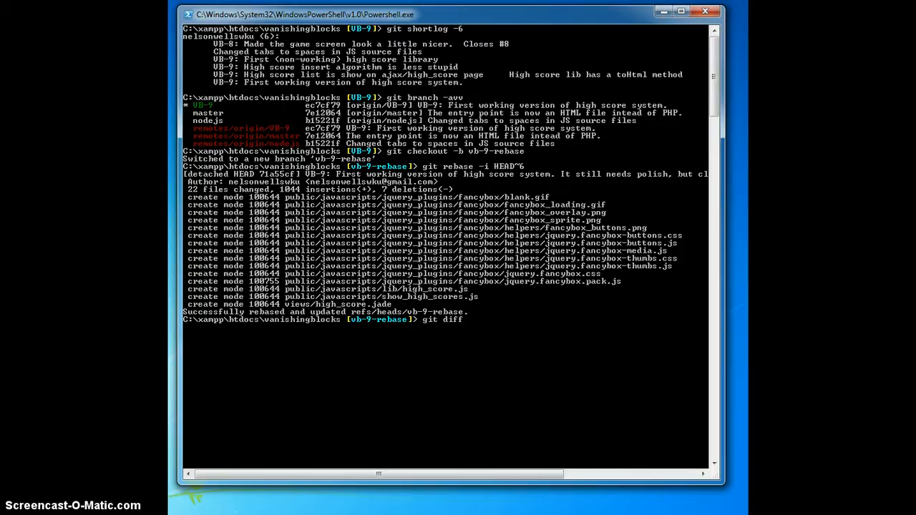
pyautogui.write('VB-9 vb-9-rebase')
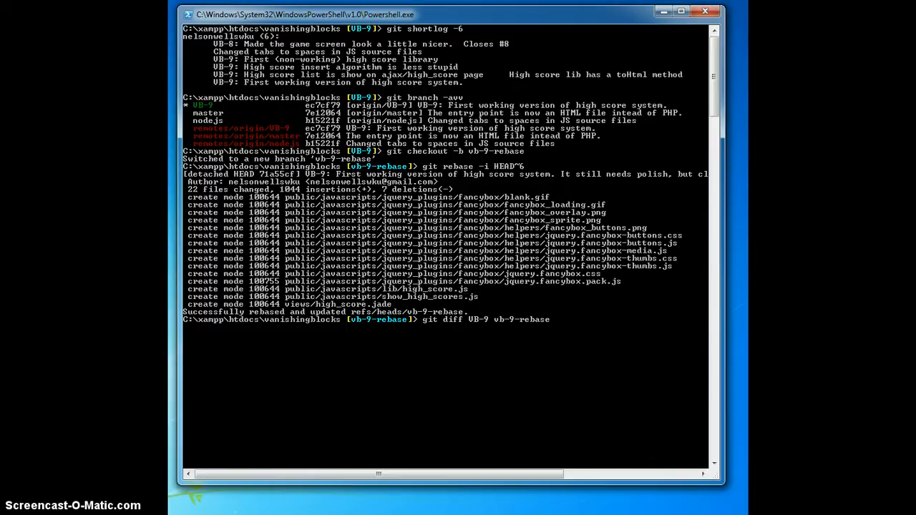
pyautogui.press('Return')
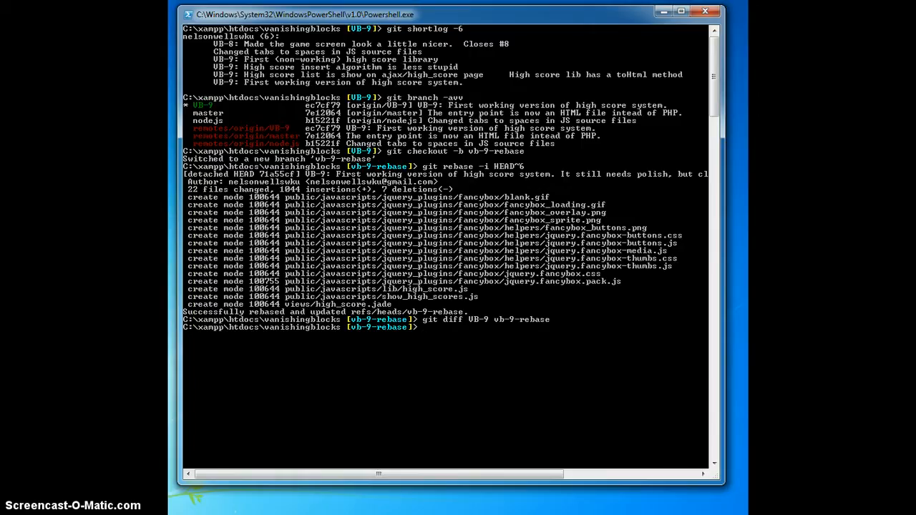
# - Run git shortlog -6, showing one VB-9 commit ending 'closes #9'
pyautogui.write('g')
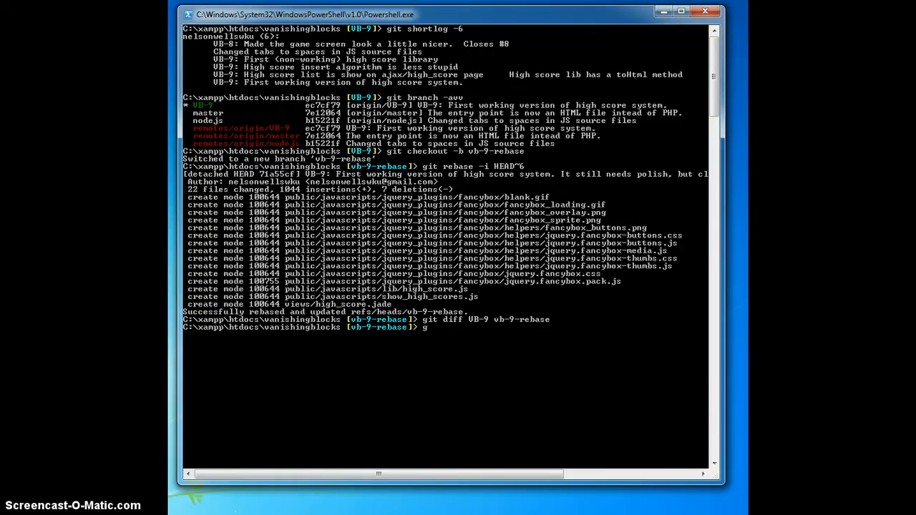
pyautogui.write('it shortlog')
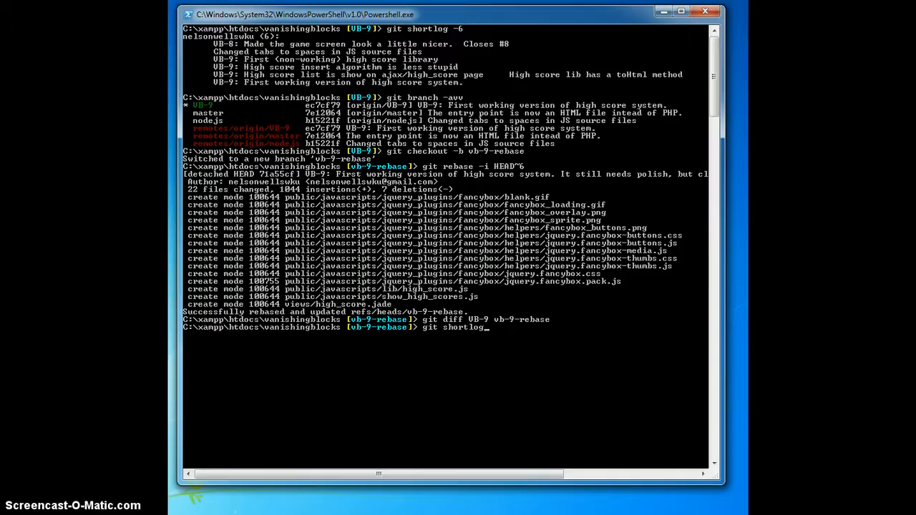
pyautogui.press('Return')
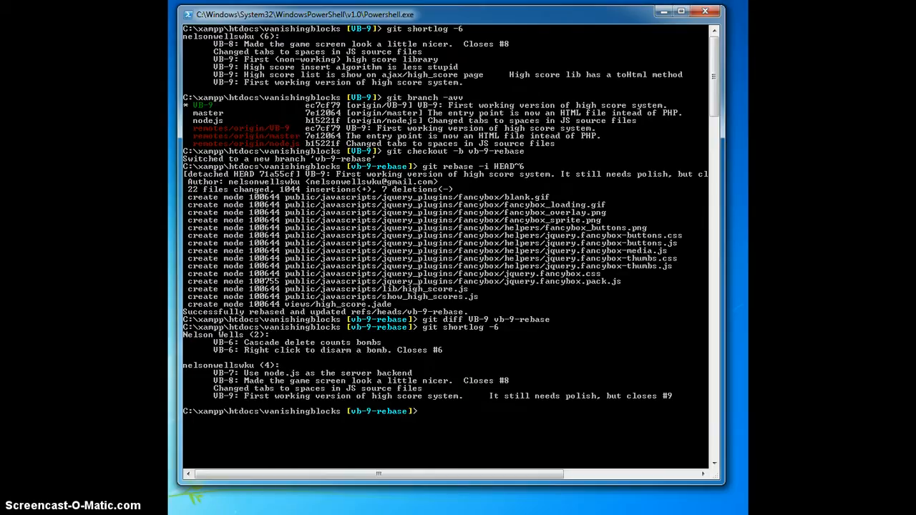
pyautogui.write('git checkout')
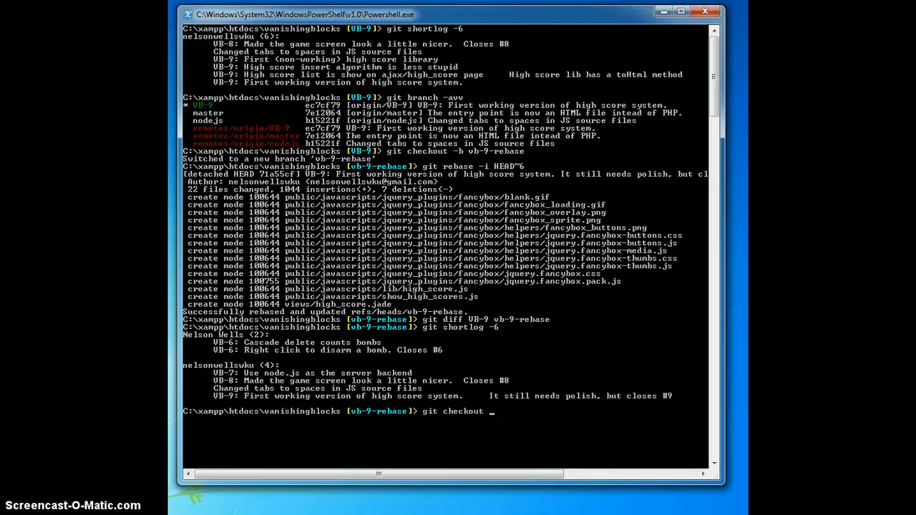
# - Check out the nodejs branch and merge vb-9-rebase into it
pyautogui.write('nodejs')
pyautogui.write('git merge vb-9-')
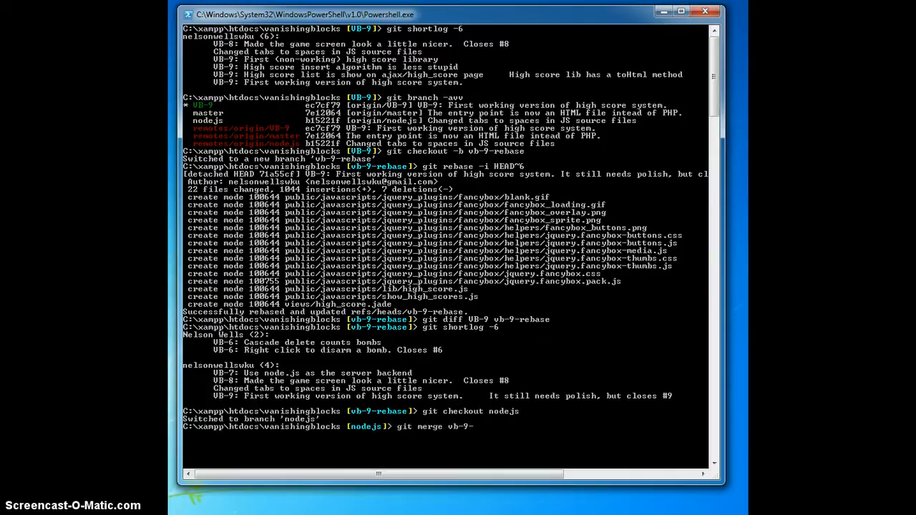
pyautogui.press('Return')
pyautogui.write('git short')
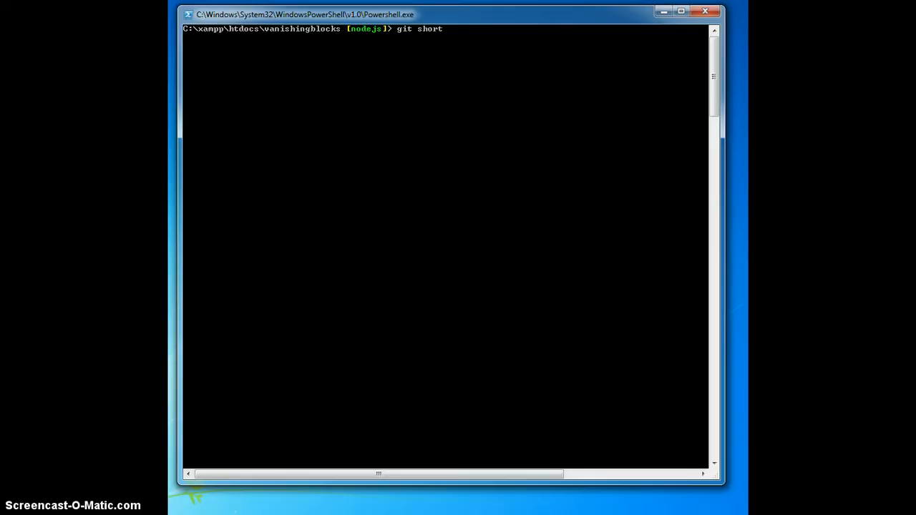
# - Run git shortlog -6 to show the squashed VB-9 commit ending 'closes #9'
pyautogui.write('log -')
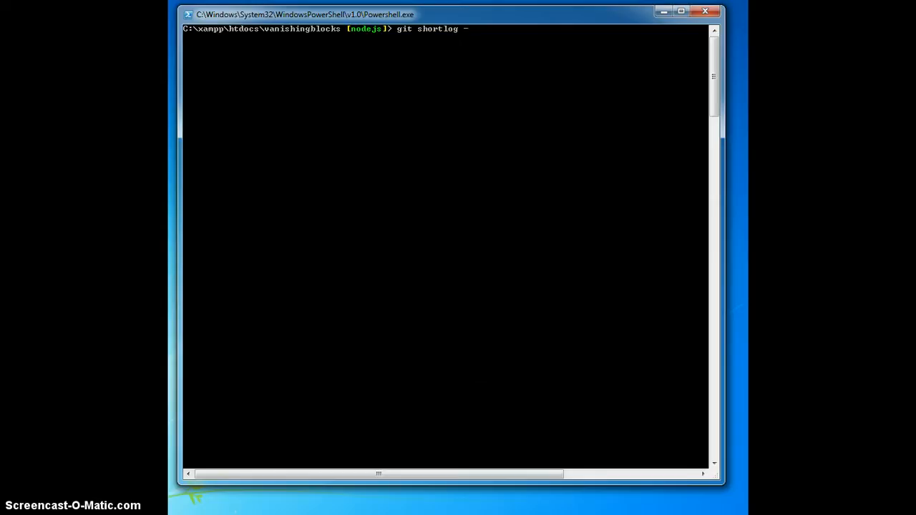
pyautogui.write('6')
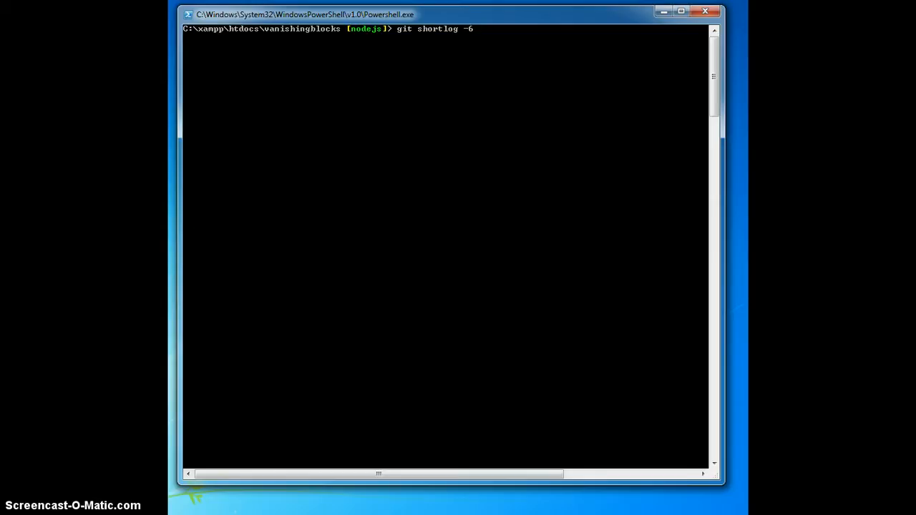
pyautogui.press('Return')
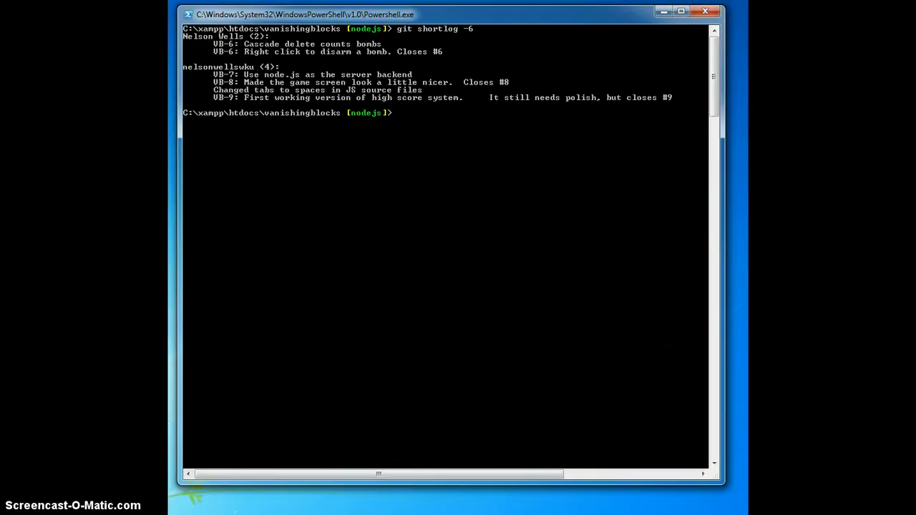